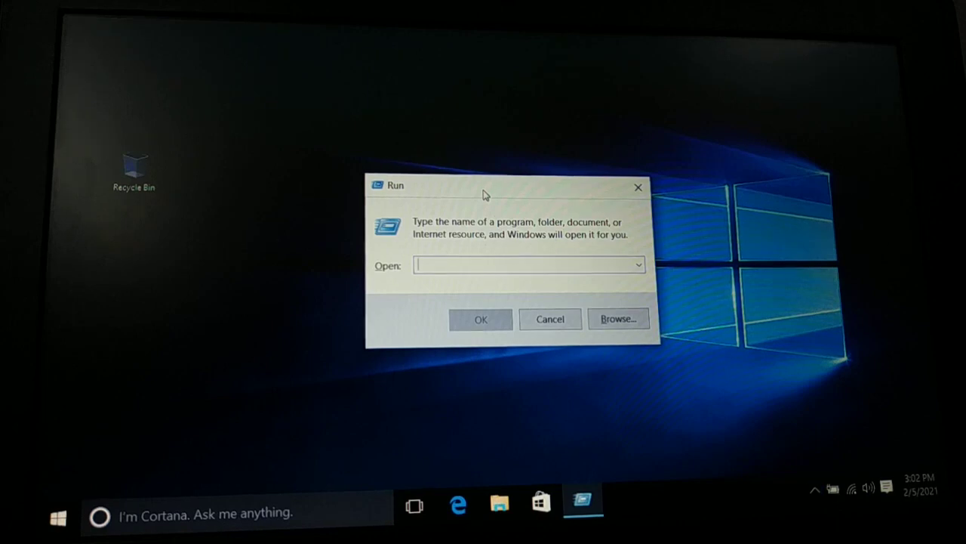
- Launch services.msc from the Run dialog to open the Services console
type("s")
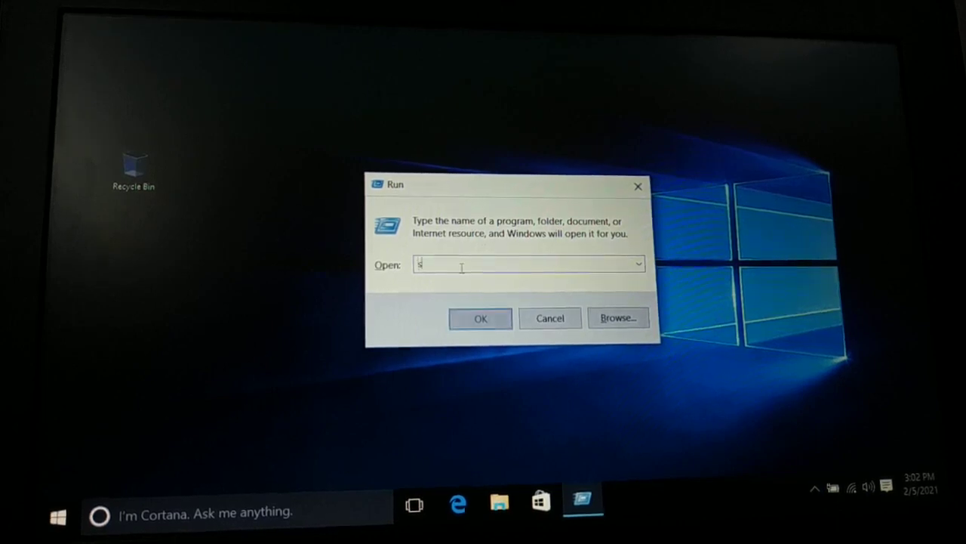
type("ervies.m")
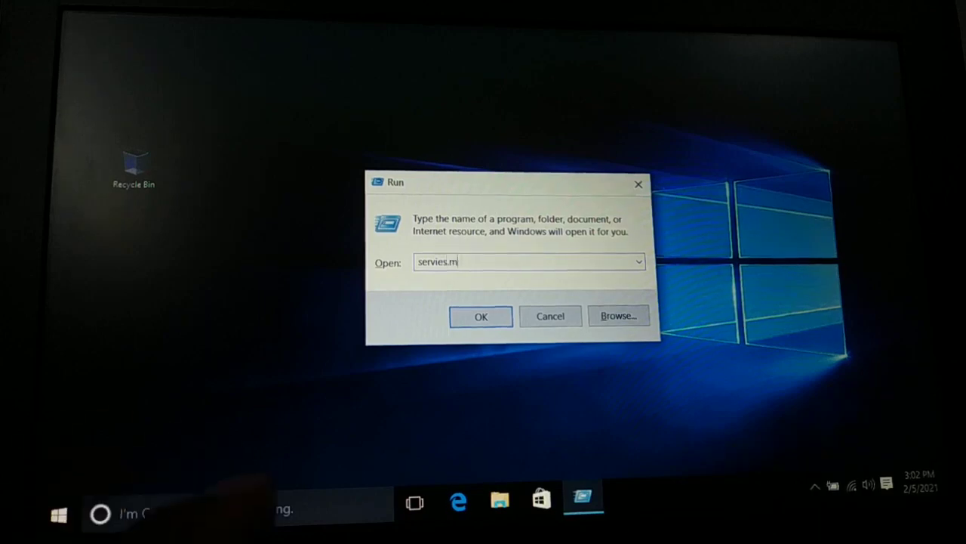
type("sc")
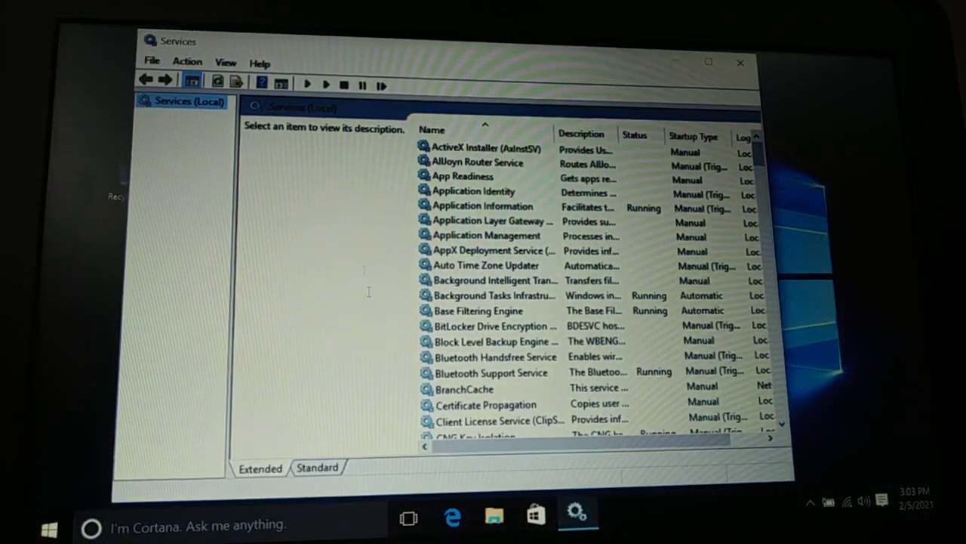
- Select BitLocker Drive Encryption Service to show its description in the Extended view
left_click(495, 325)
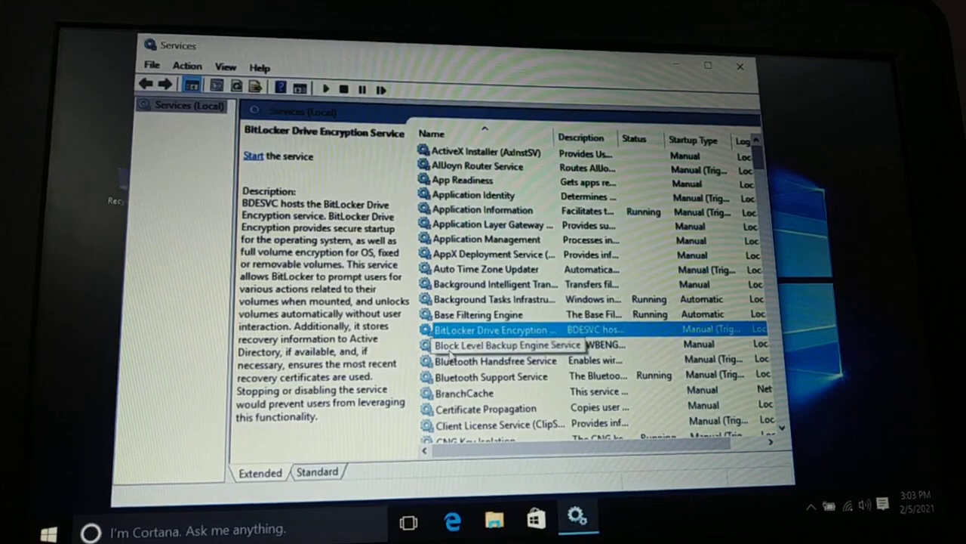
left_click(496, 360)
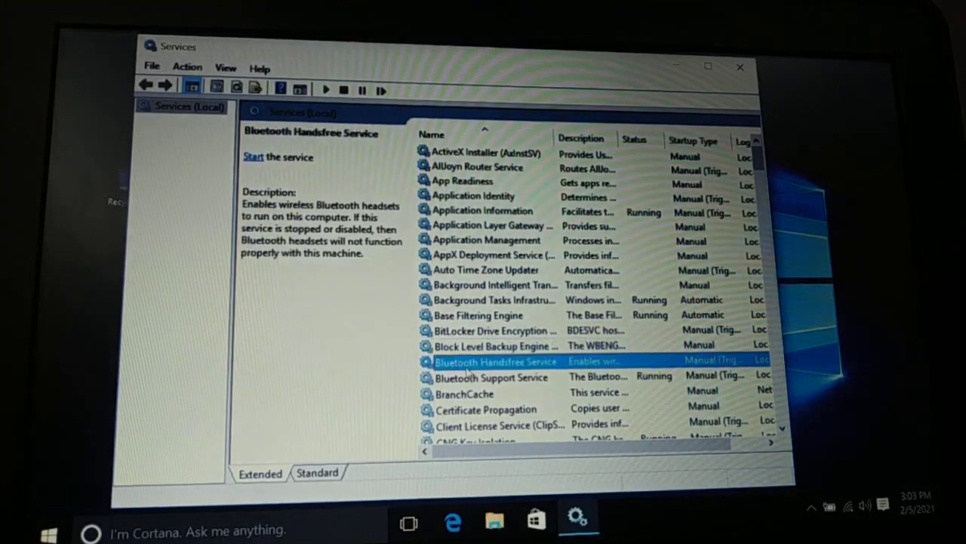
left_click(495, 330)
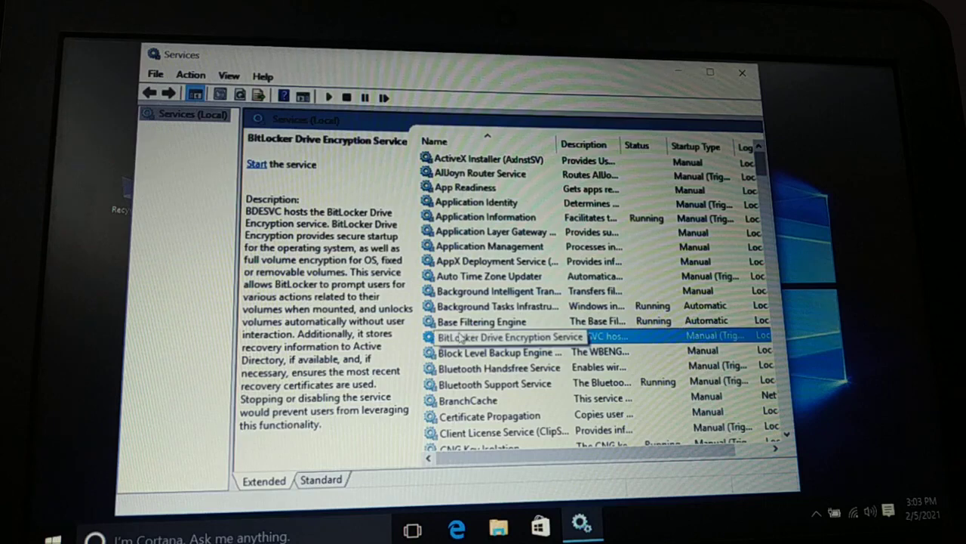
- Start BitLocker Drive Encryption Service and set its startup type to Automatic (Delayed Start)
double_click(506, 336)
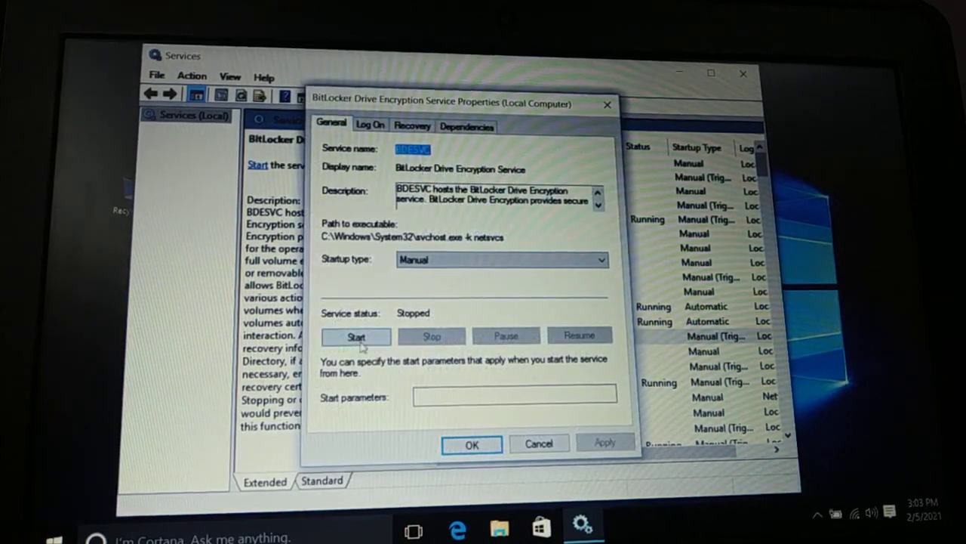
left_click(356, 336)
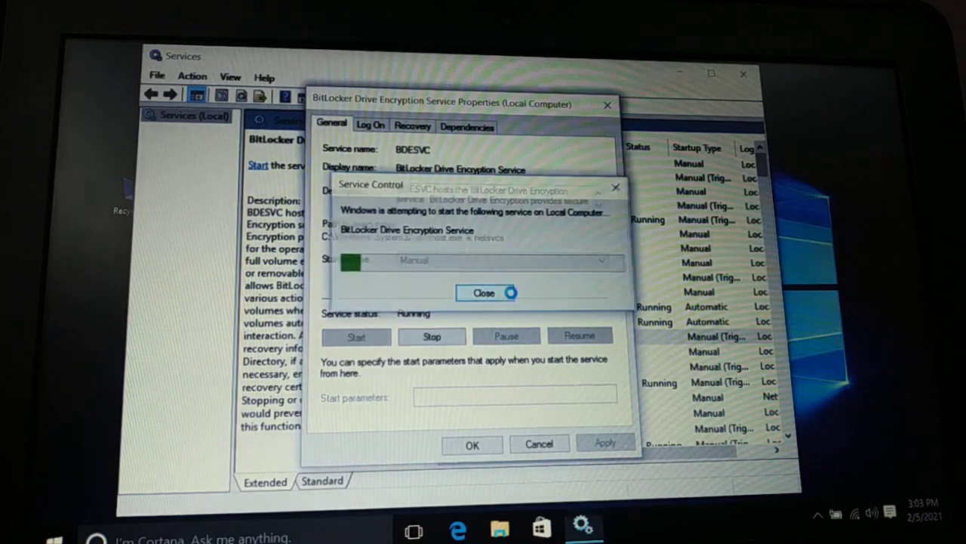
left_click(484, 293)
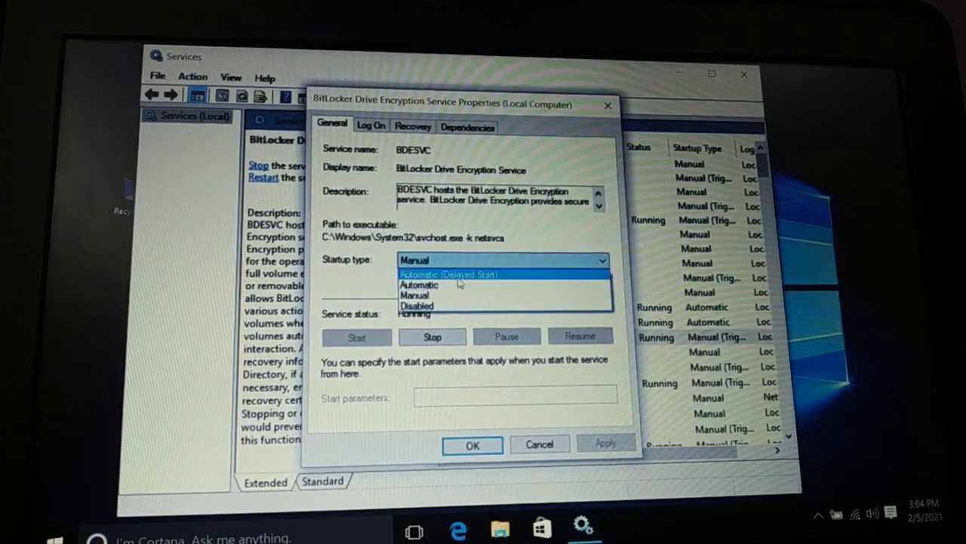
left_click(449, 274)
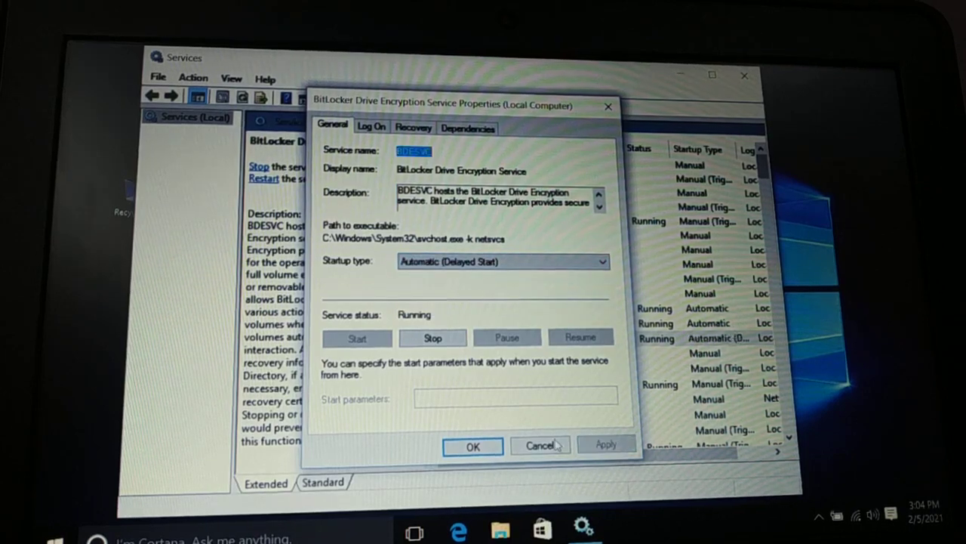
left_click(541, 445)
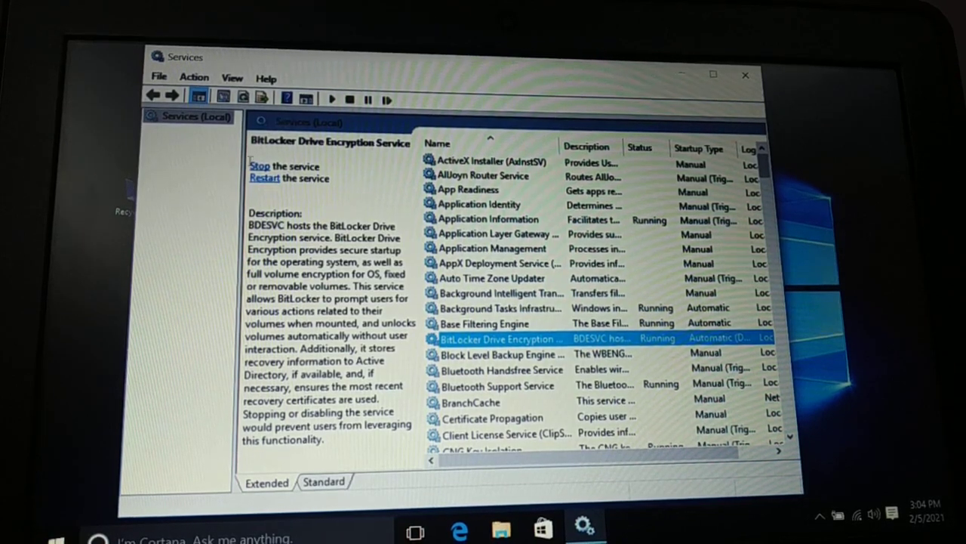
- Stop BitLocker Drive Encryption Service, then start it again from its Properties
left_click(260, 166)
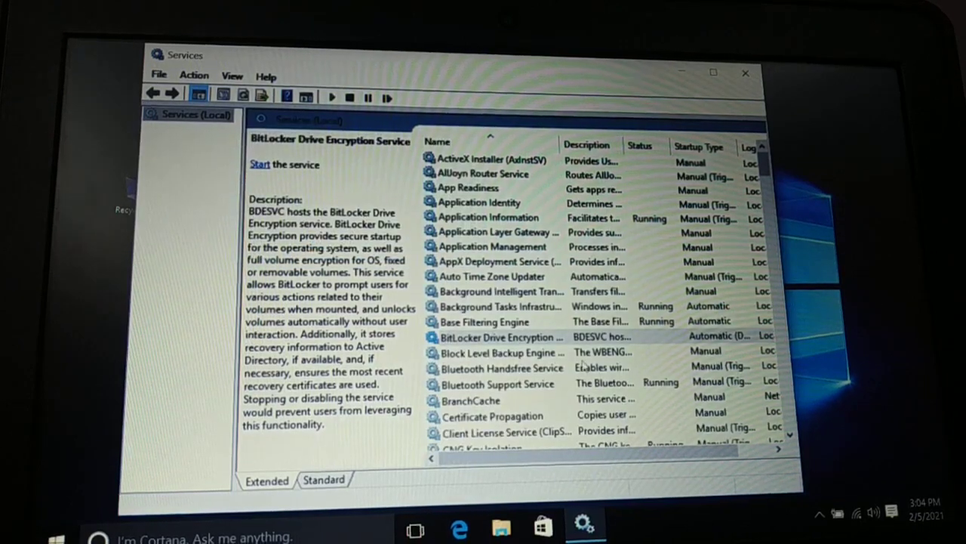
left_click(498, 336)
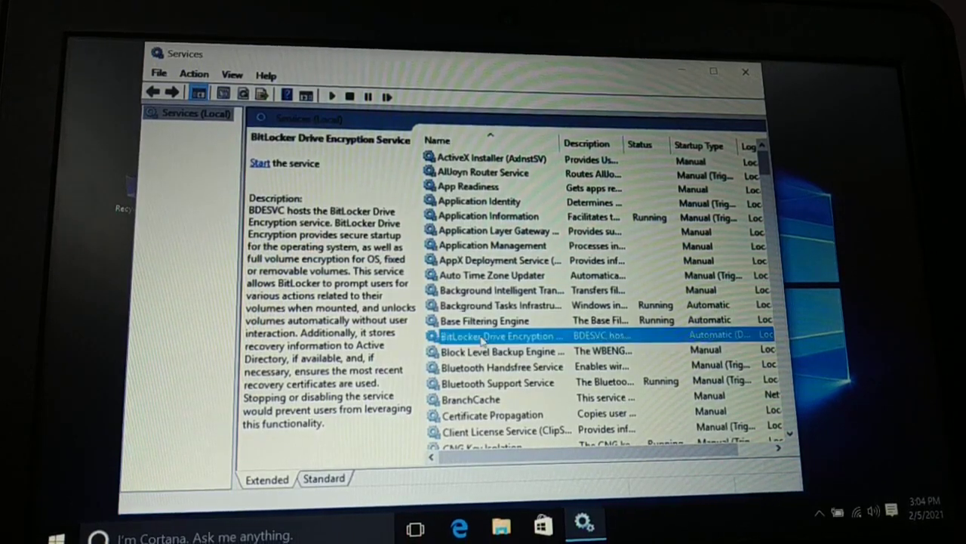
right_click(498, 336)
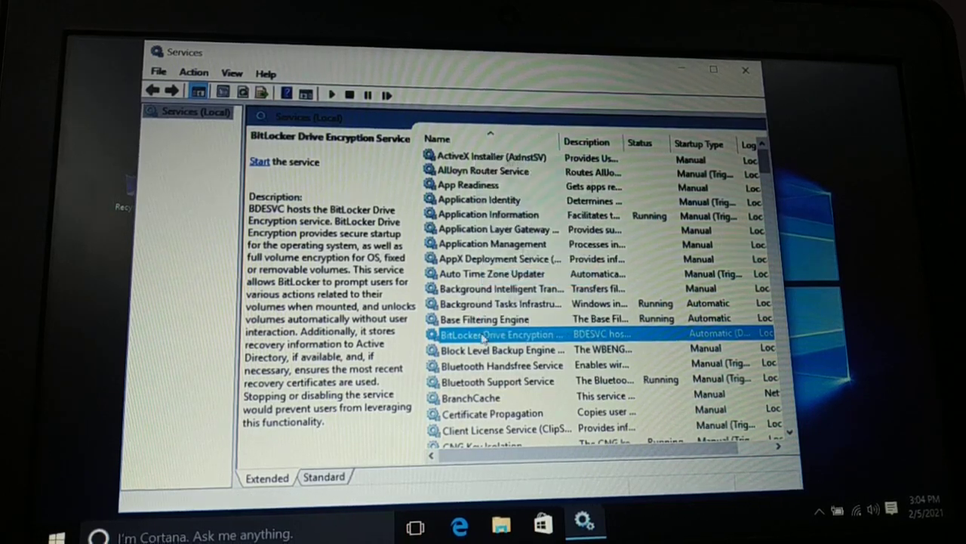
right_click(502, 334)
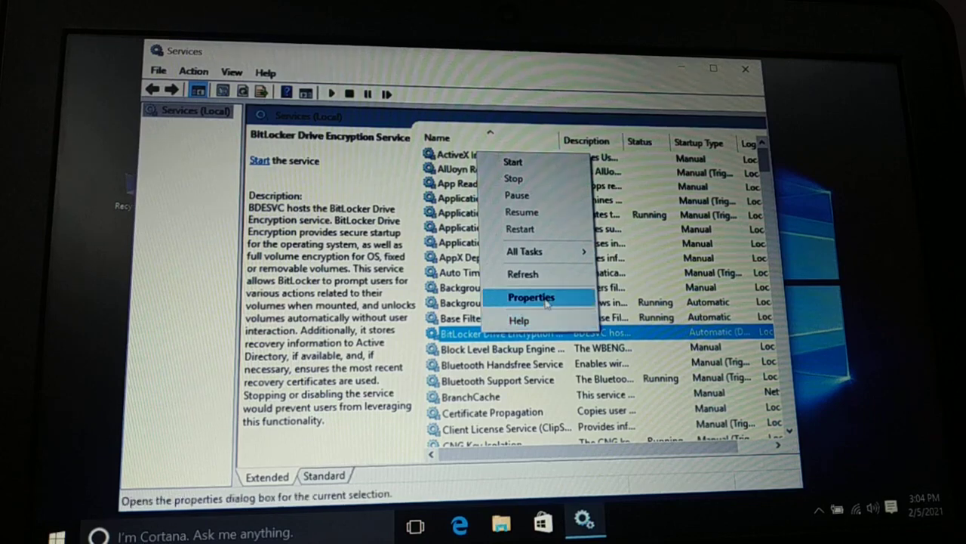
left_click(530, 297)
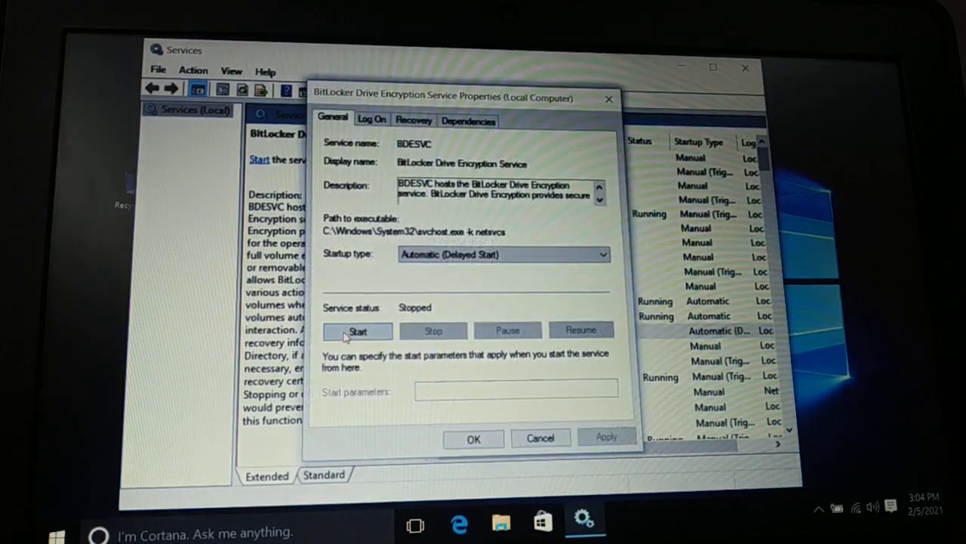
left_click(357, 331)
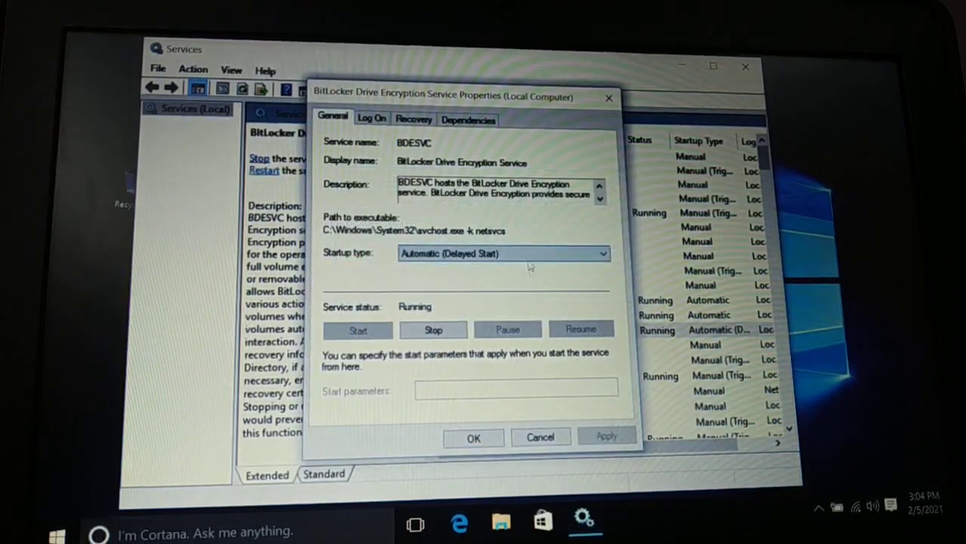
left_click(540, 437)
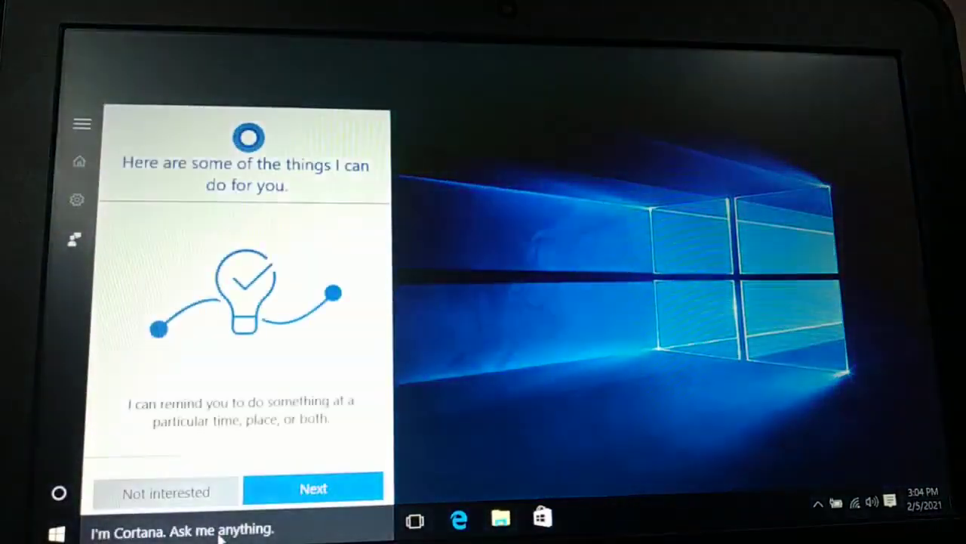
- Search 'con' in Cortana and open Control Panel from the results
left_click(313, 489)
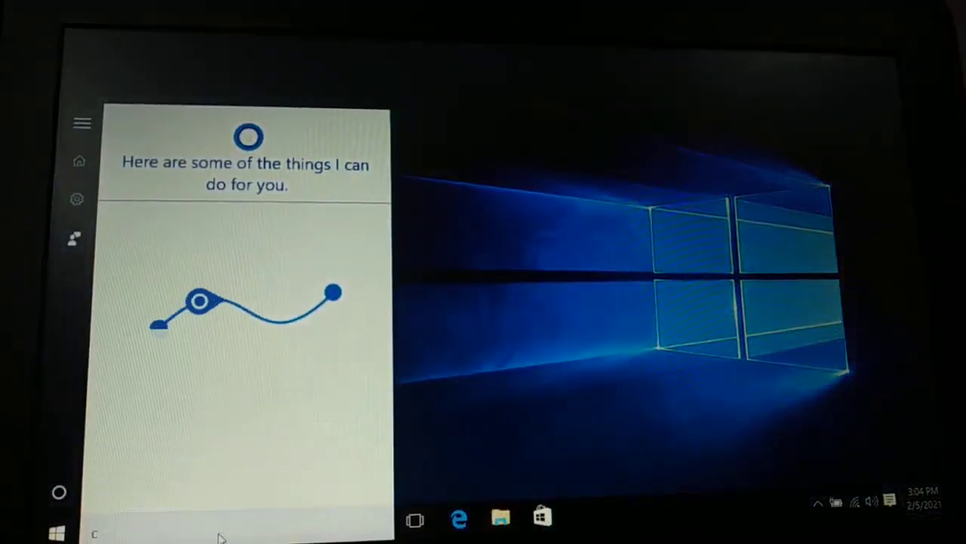
type("con")
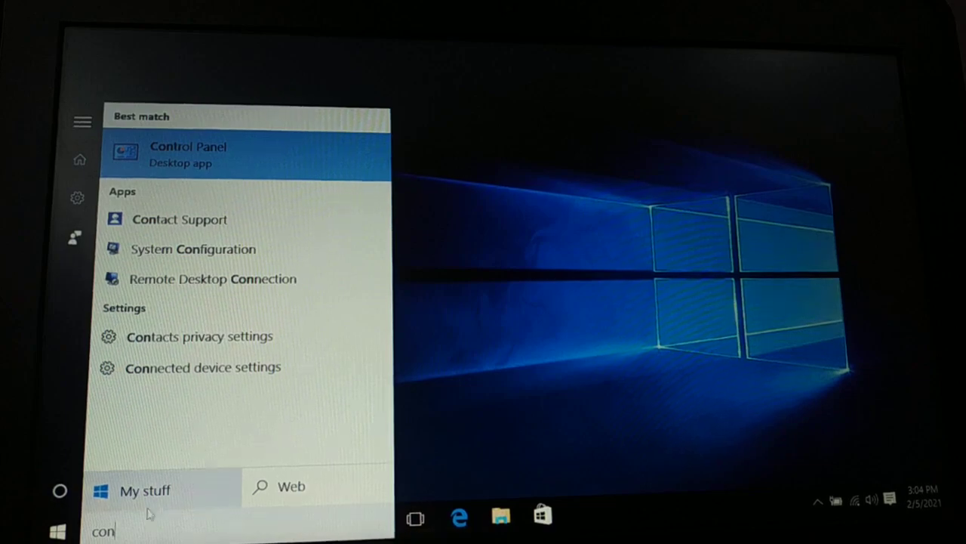
left_click(188, 154)
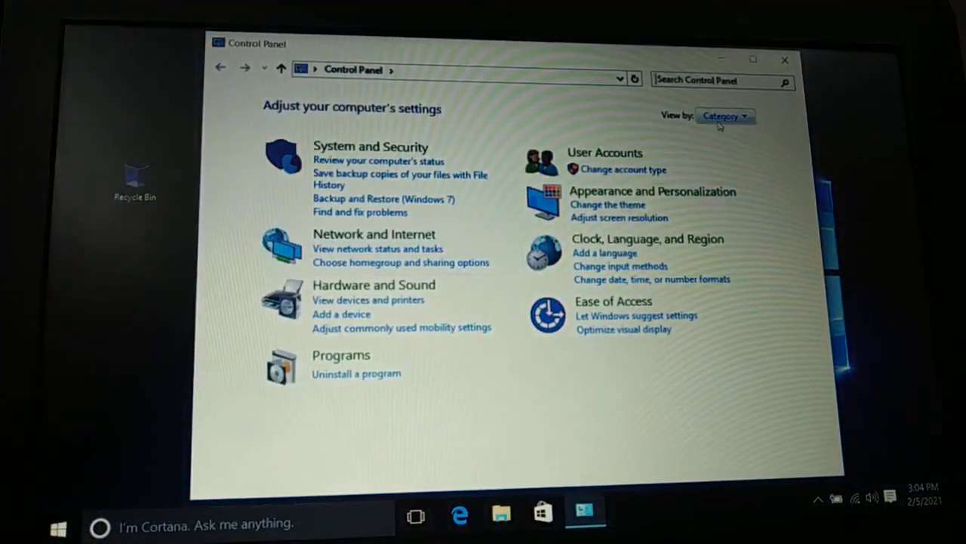
- View Control Panel as small icons and expand the E: drive on the BitLocker page
left_click(725, 116)
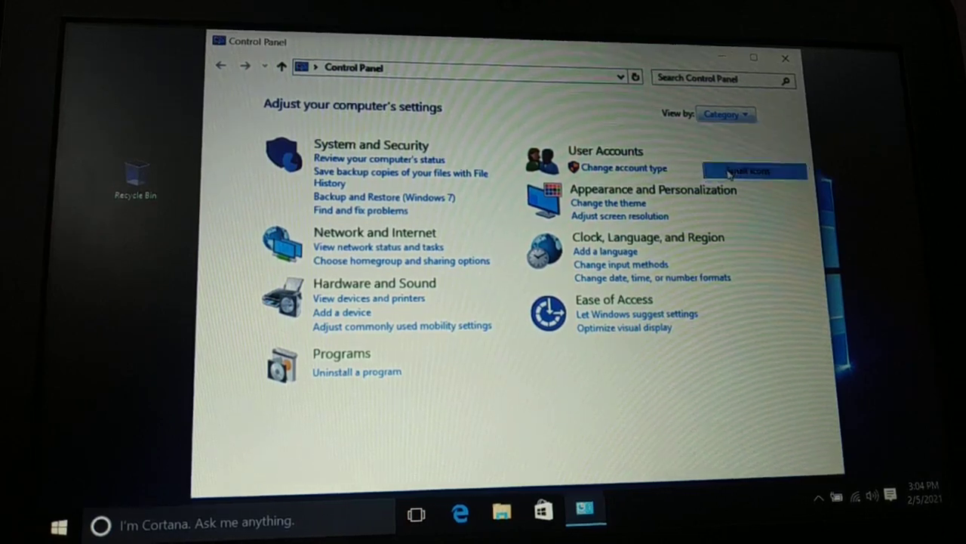
left_click(748, 171)
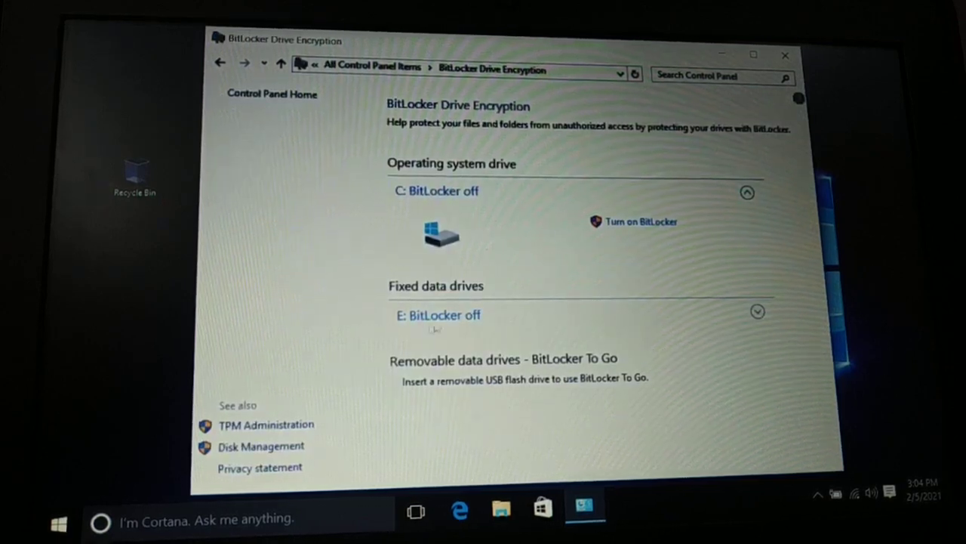
left_click(758, 311)
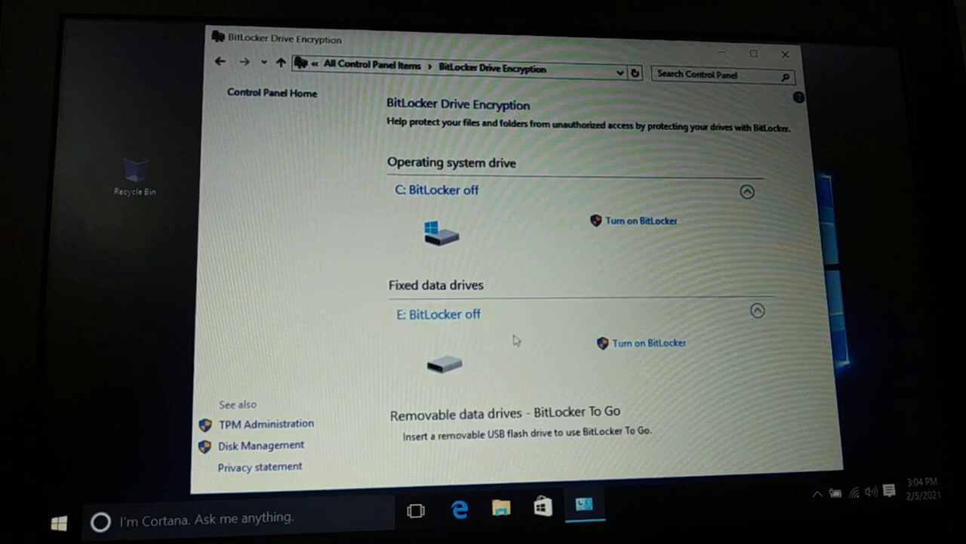
mouse_move(589, 230)
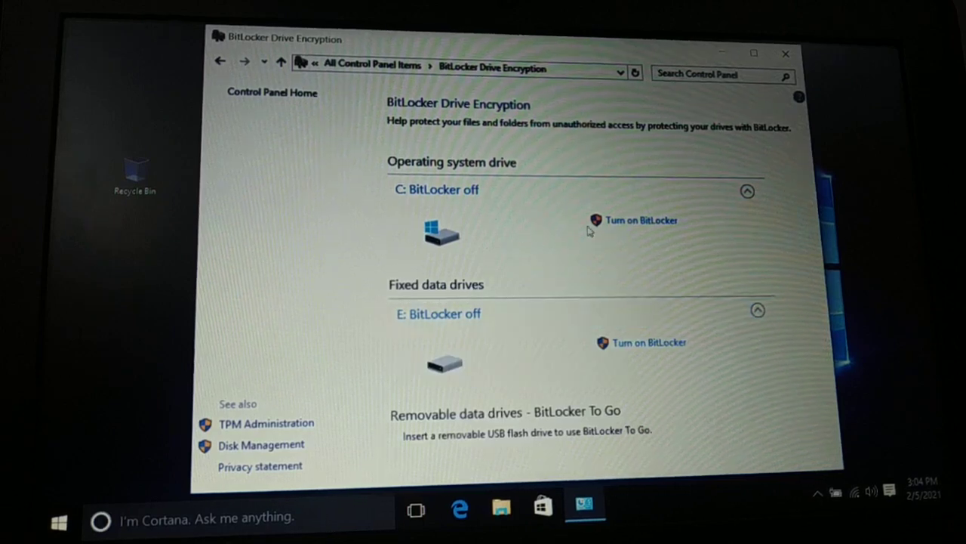